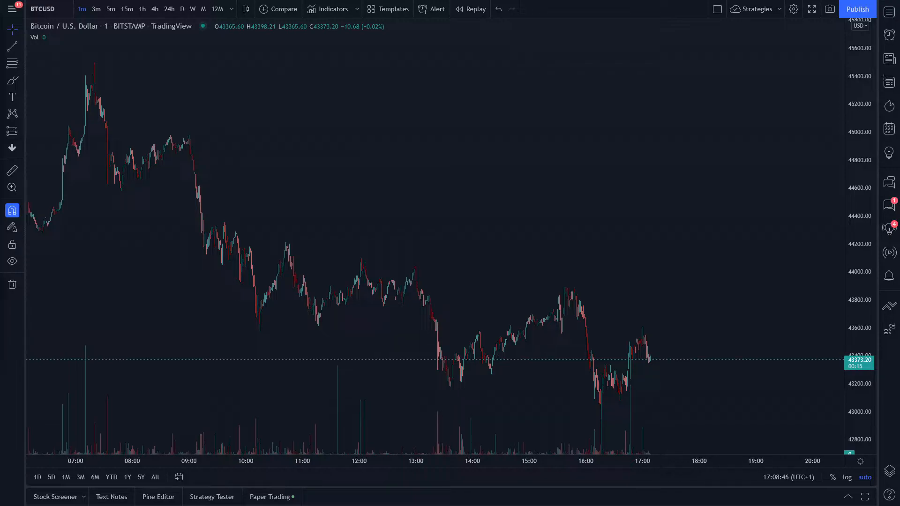
pyautogui.moveTo(312, 250)
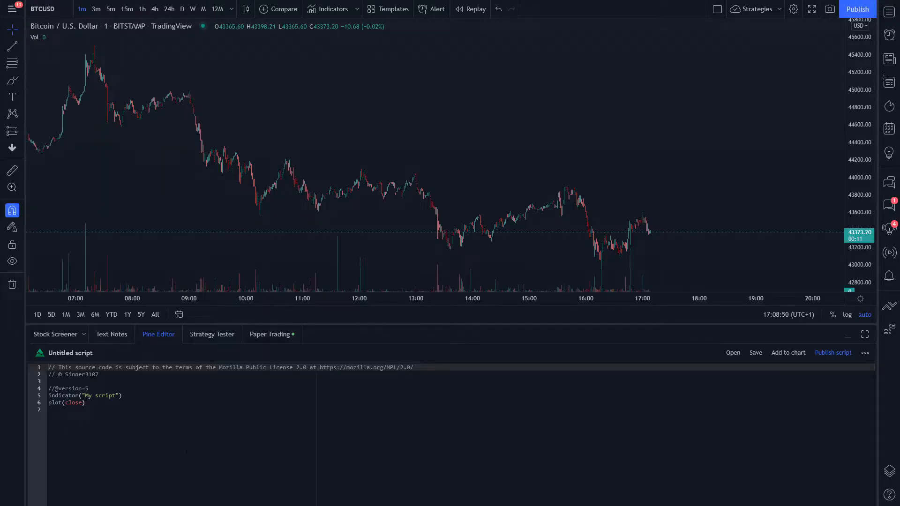
# Step: Open the Pine Editor below the Bitcoin chart and show the new-script options
pyautogui.click(865, 335)
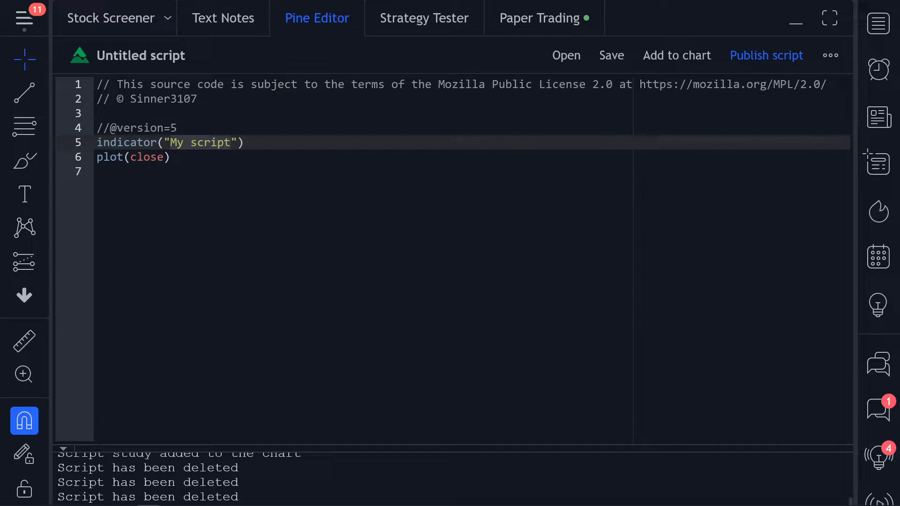
pyautogui.click(566, 55)
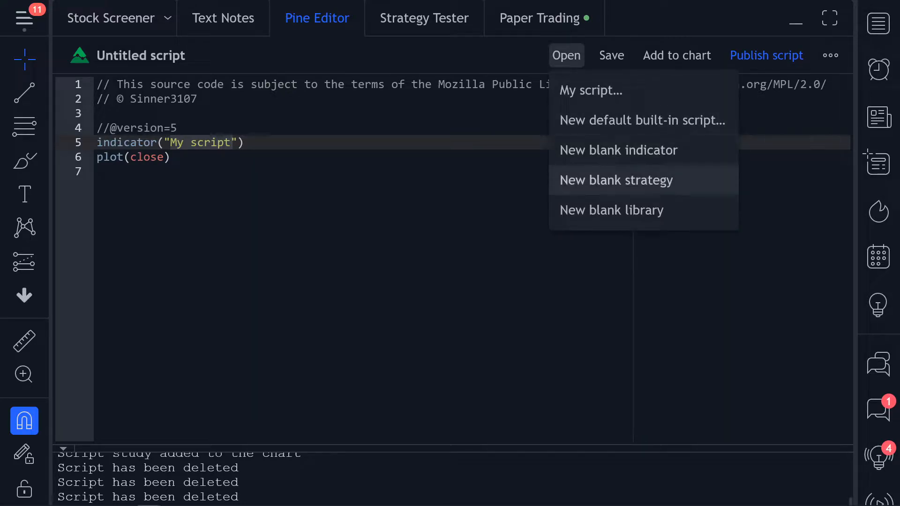
# Step: Start a blank Demo strategy with SMA14, SMA28, a 20-period ATR and two SMA plots
pyautogui.click(615, 181)
pyautogui.write('strategy("Demo", overlay=true, currency = currency.USD')
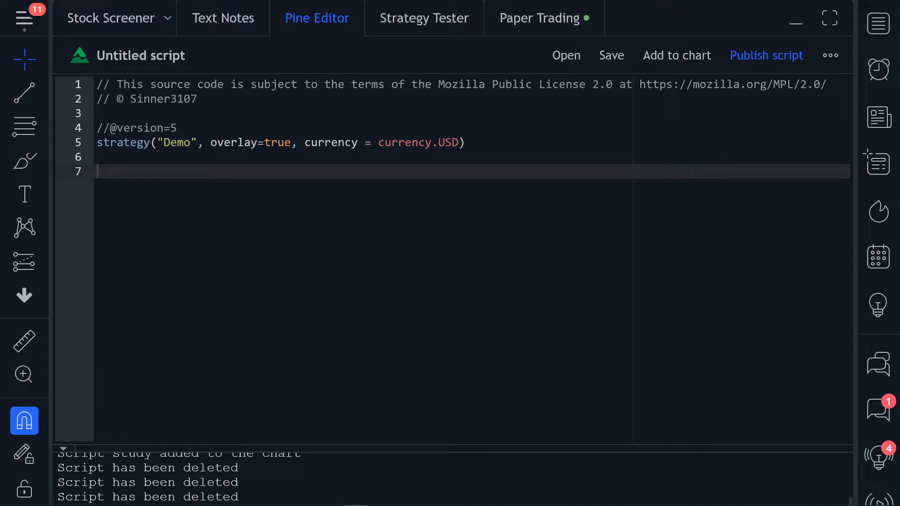
pyautogui.write('SMA14 = ta.sma(close, 14)')
pyautogui.write('SMA28 = ta.sma(close, 28')
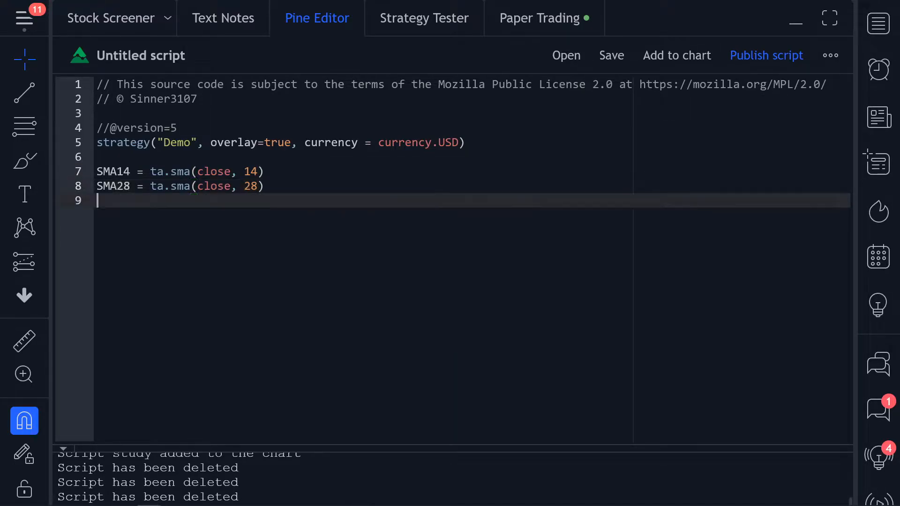
pyautogui.write('ATR = ta.atr(20)')
pyautogui.write('plot(SMA28, color = color.red')
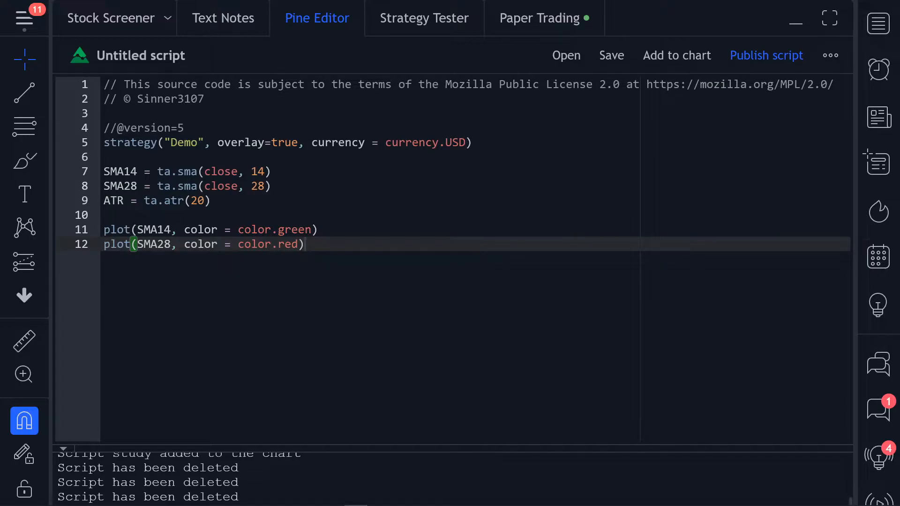
# Step: Add the SMA14/SMA28 crossover long entry with ATR exits, then save and add Demo to the chart
pyautogui.write('longCondition = ta.crossover(SMA14, SMA28)')
pyautogui.write('strategy.entry("Open Long", strategy.long, when = strategy.position_size == 0)')
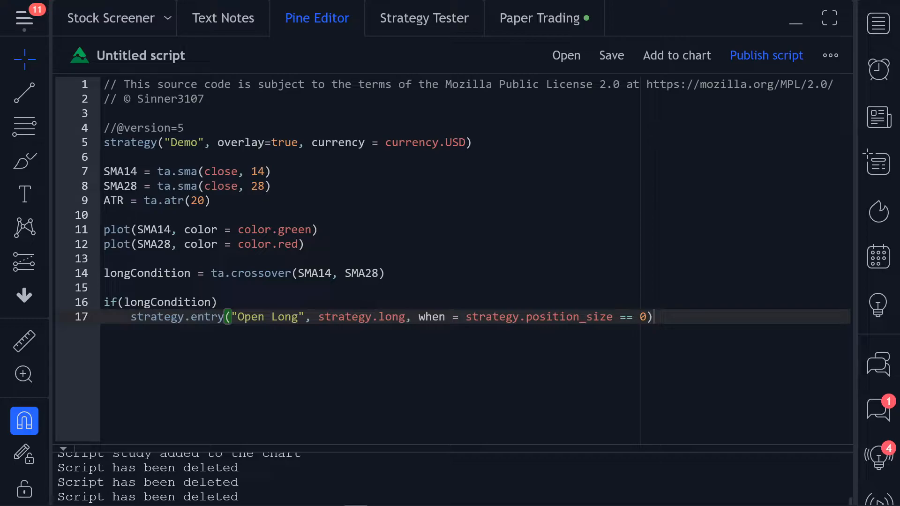
pyautogui.press('enter')
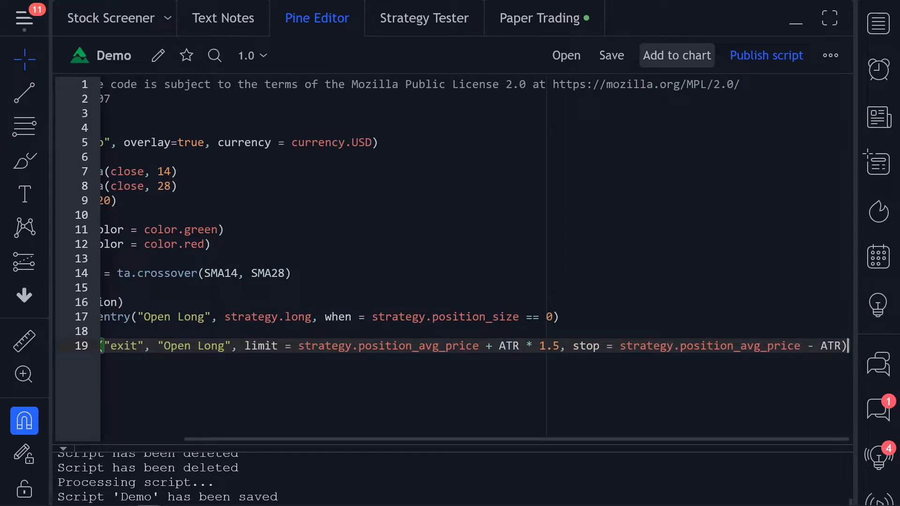
pyautogui.click(676, 56)
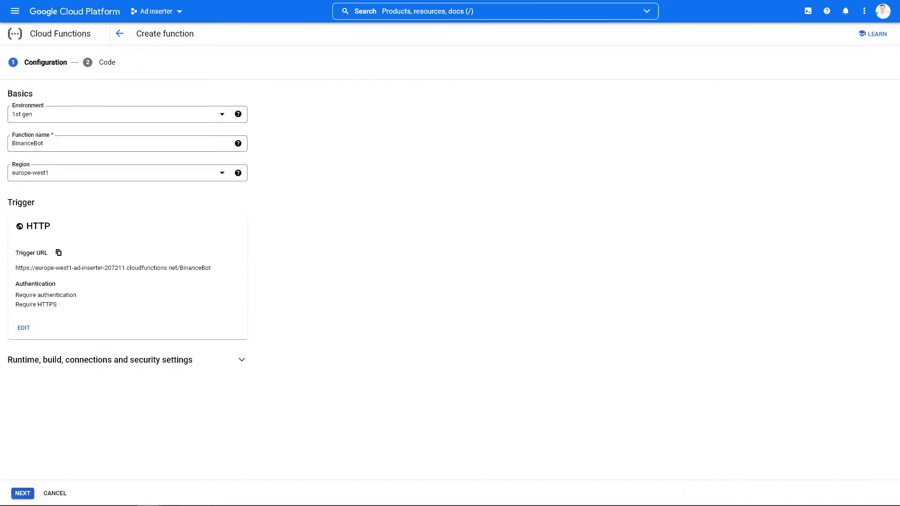
# Step: Set the BinanceBot function's runtime to Python 3.9
pyautogui.click(22, 493)
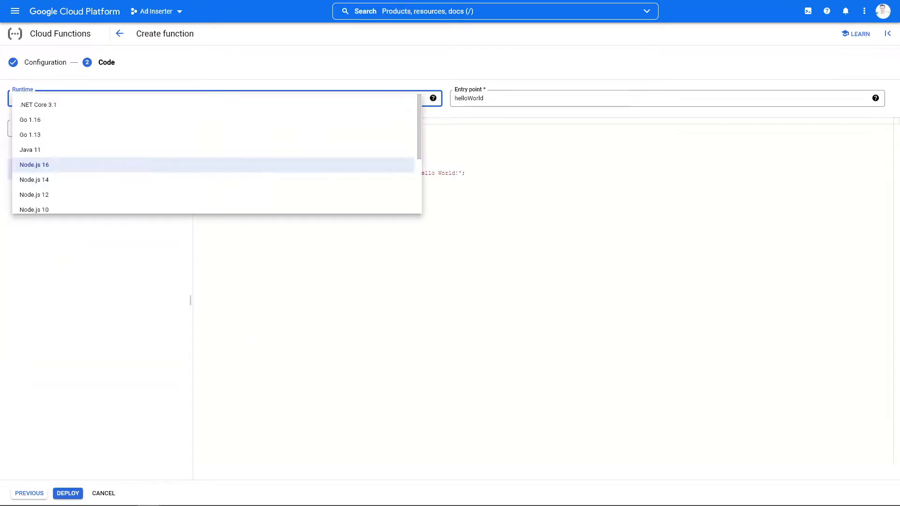
pyautogui.scroll(-3)
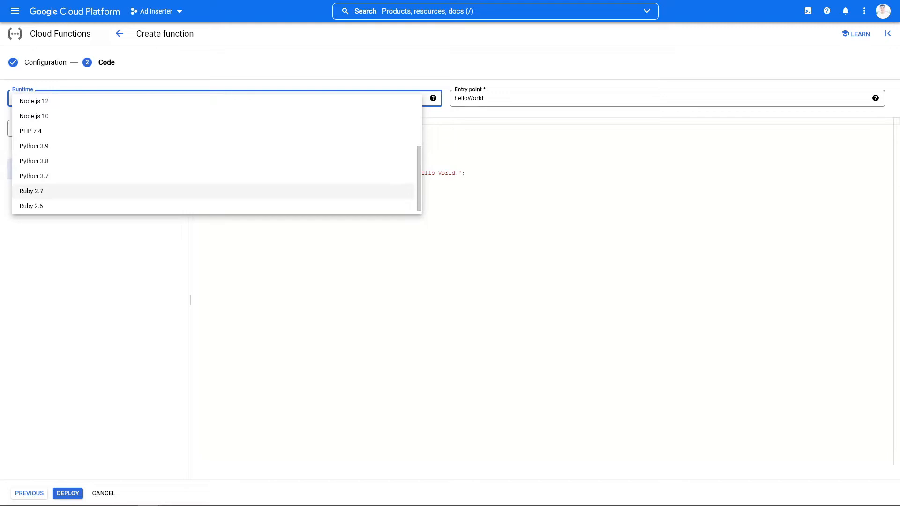
pyautogui.click(34, 146)
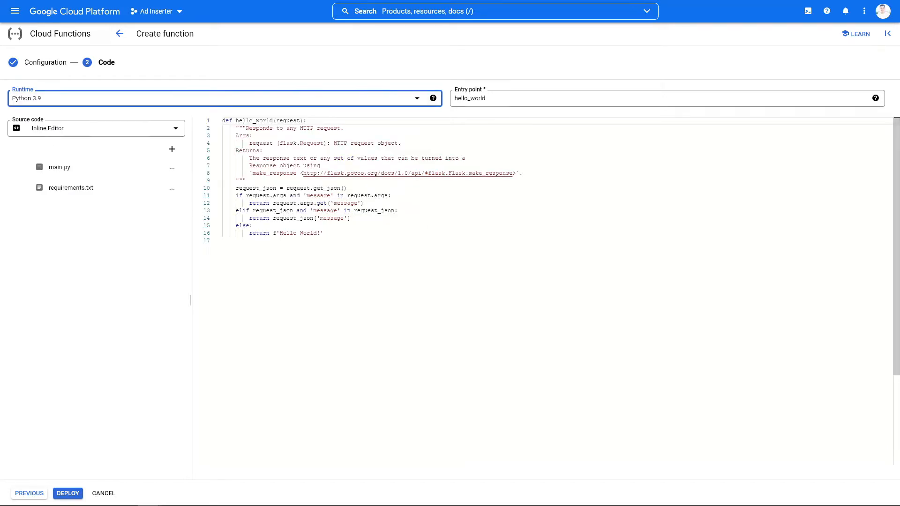
pyautogui.moveTo(71, 187)
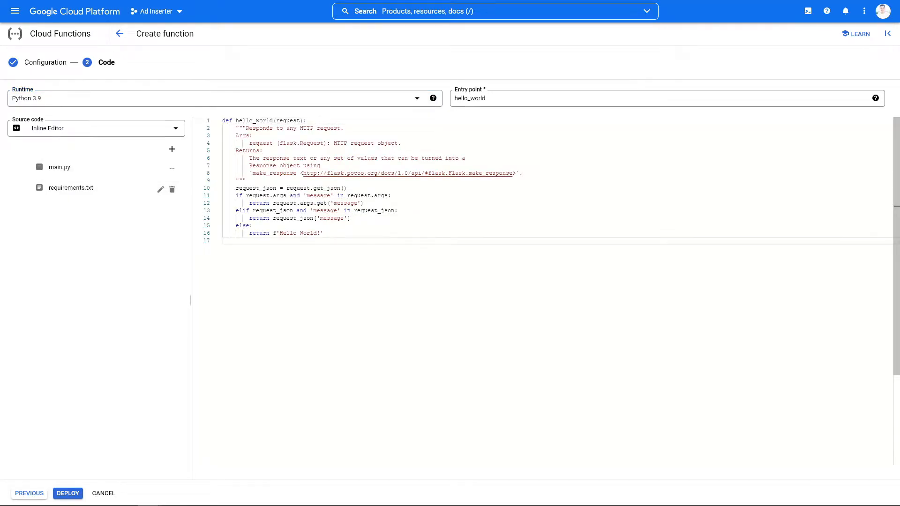
# Step: Add python-binance to requirements.txt and clear main.py
pyautogui.click(71, 188)
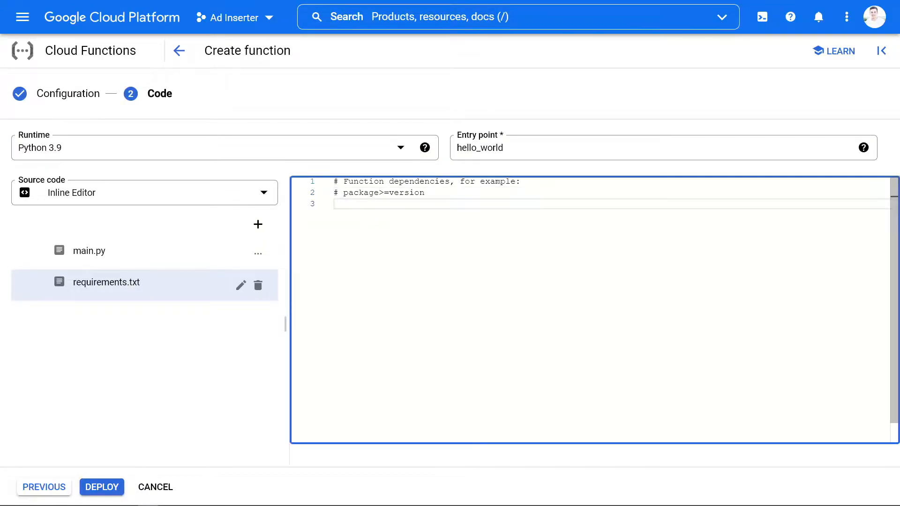
pyautogui.write('python-binance')
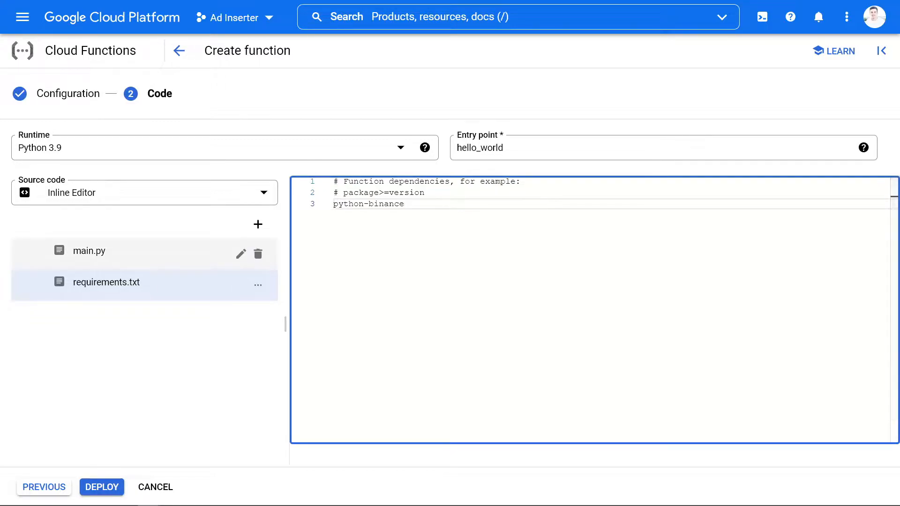
pyautogui.click(89, 251)
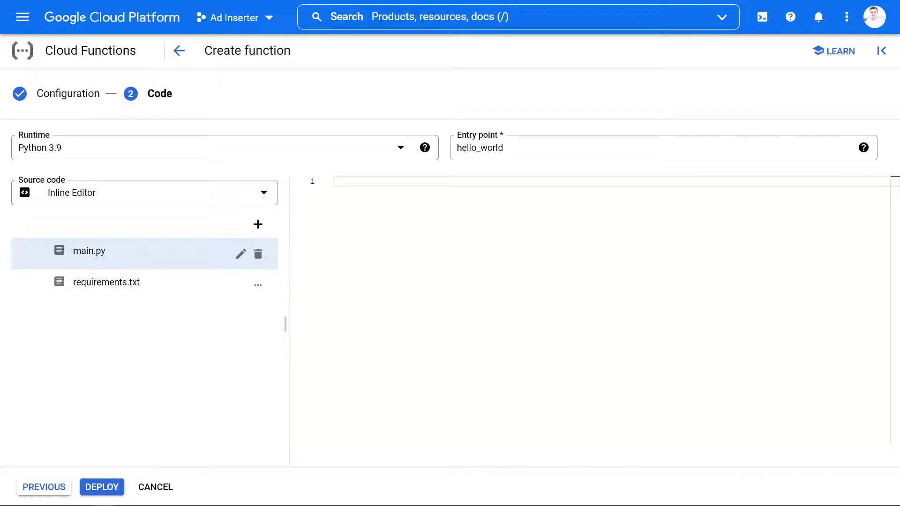
# Step: Write the Binance Client import, client from API_KEY/API_SECRET, and default_qty = 0.001
pyautogui.write('from binance import Client')
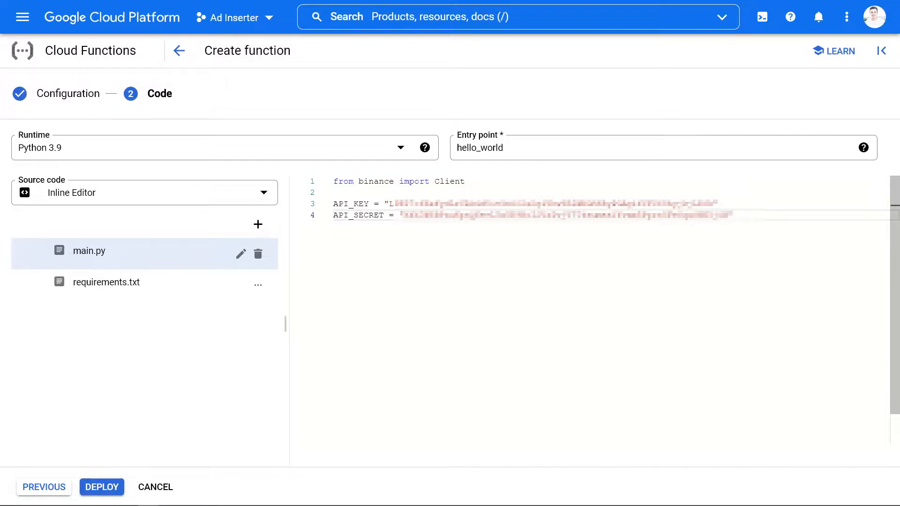
pyautogui.write('client = Client(API_KEY, API_SECRET)')
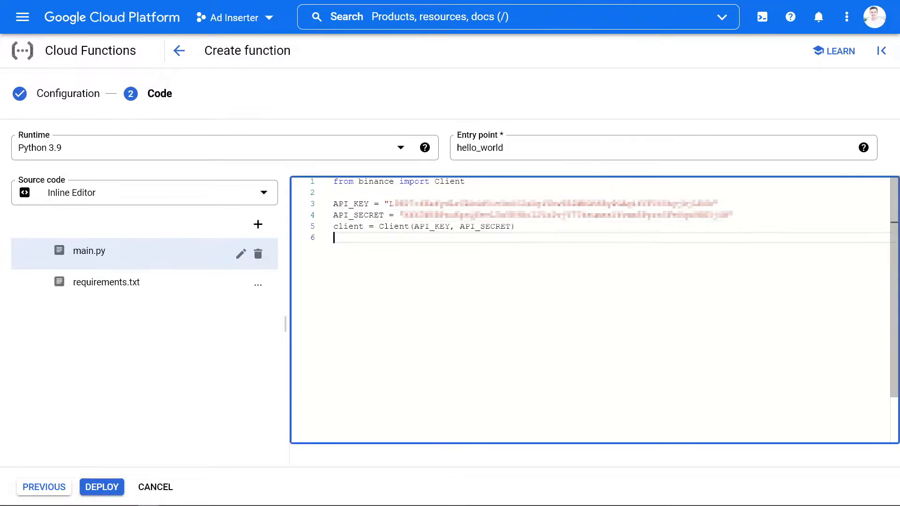
pyautogui.write('default_qty = 0.001')
pyautogui.write('data = request.get_json(')
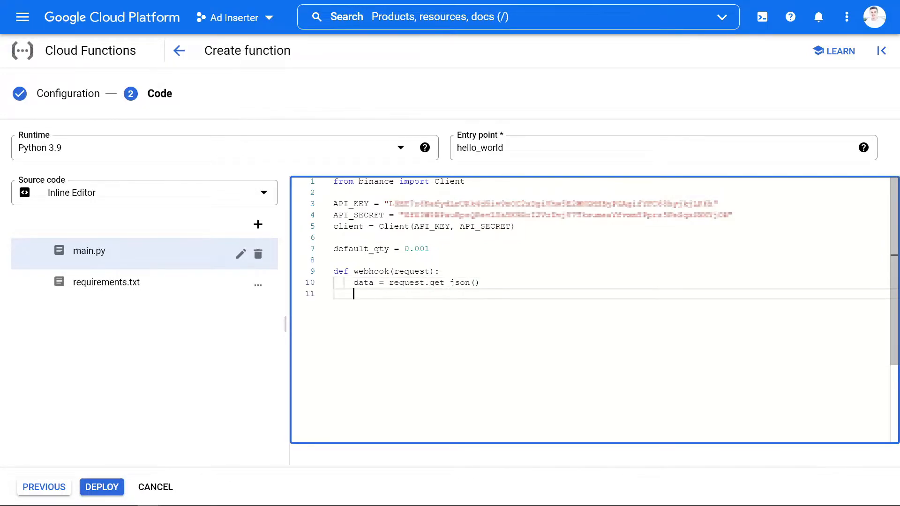
# Step: Add the branch calling buy when data["side"] == "buy", returning status 200
pyautogui.write('if data[]')
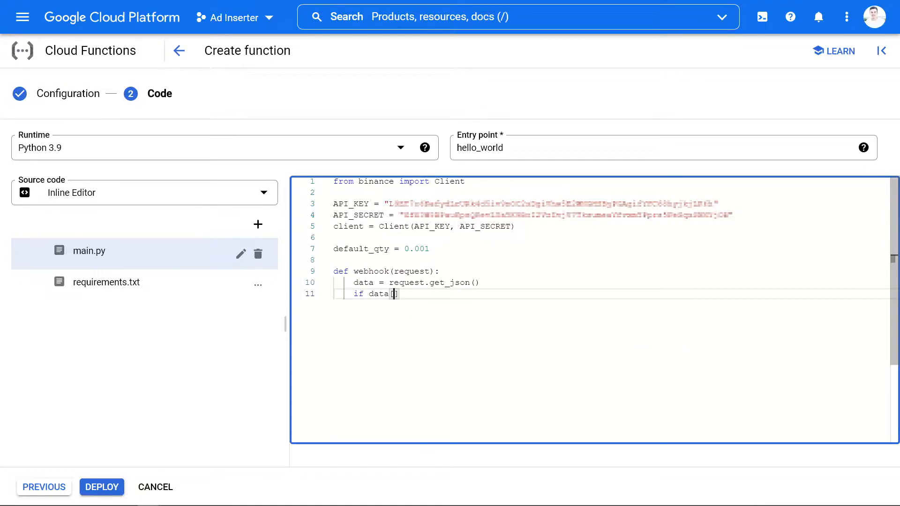
pyautogui.write('["side"]')
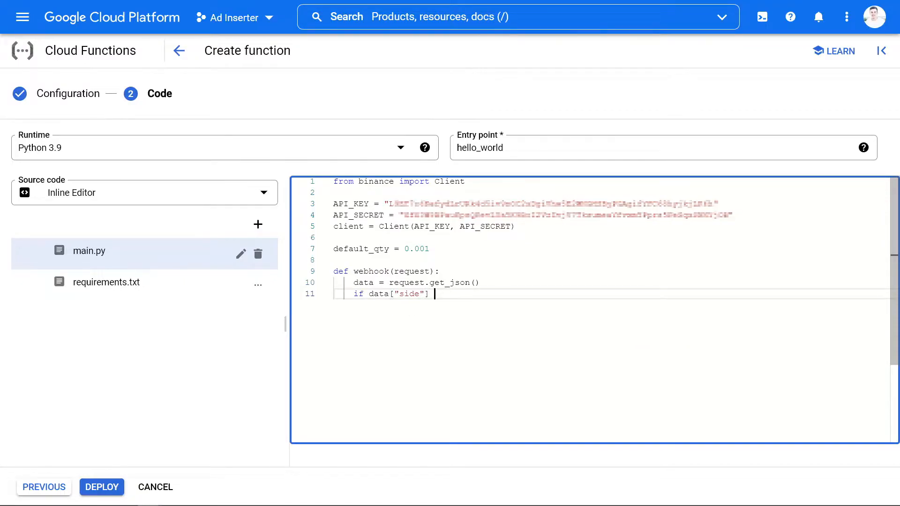
pyautogui.write('== "buy":')
pyautogui.write('return "executed buy')
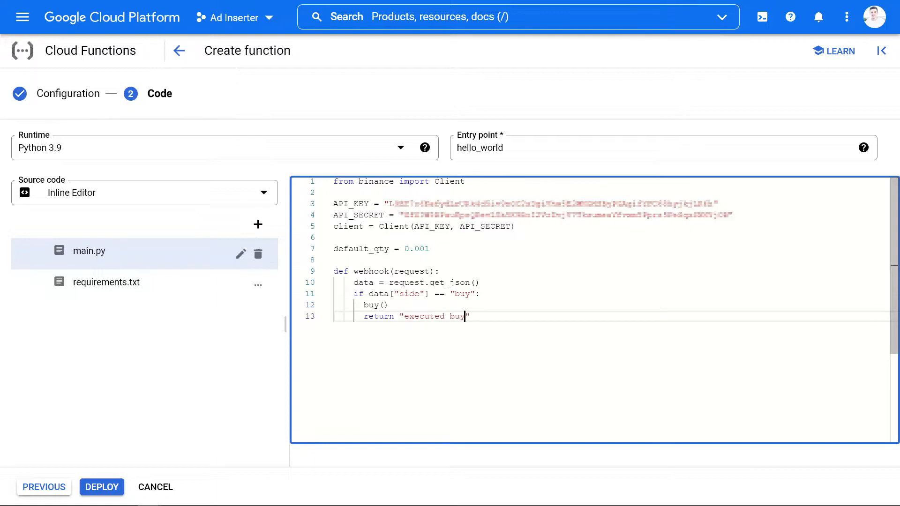
pyautogui.write(', 200')
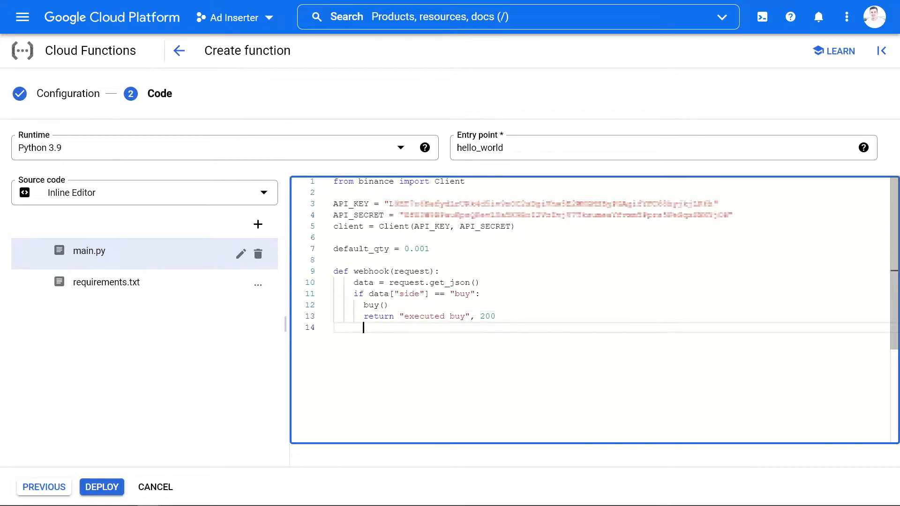
# Step: Add the elif branch for "sell" calling sell() and returning "executed sell", 200
pyautogui.write('elif')
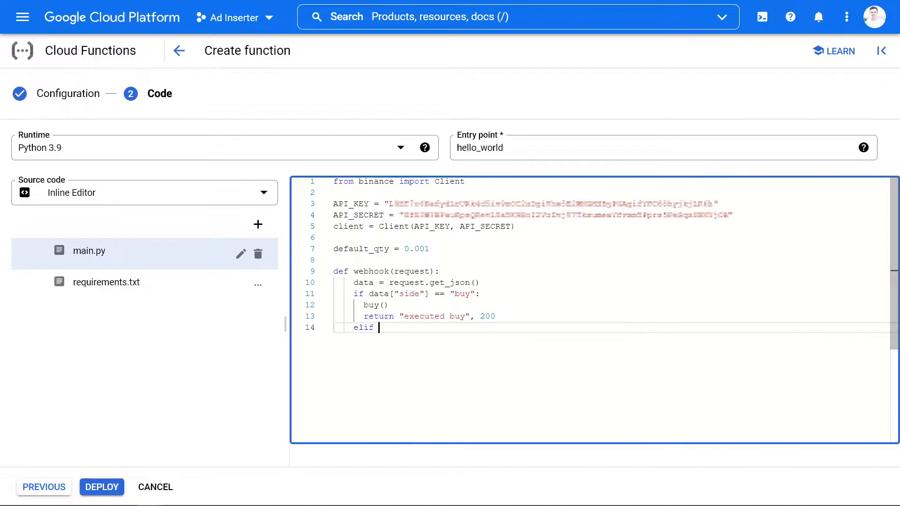
pyautogui.write('data[""]')
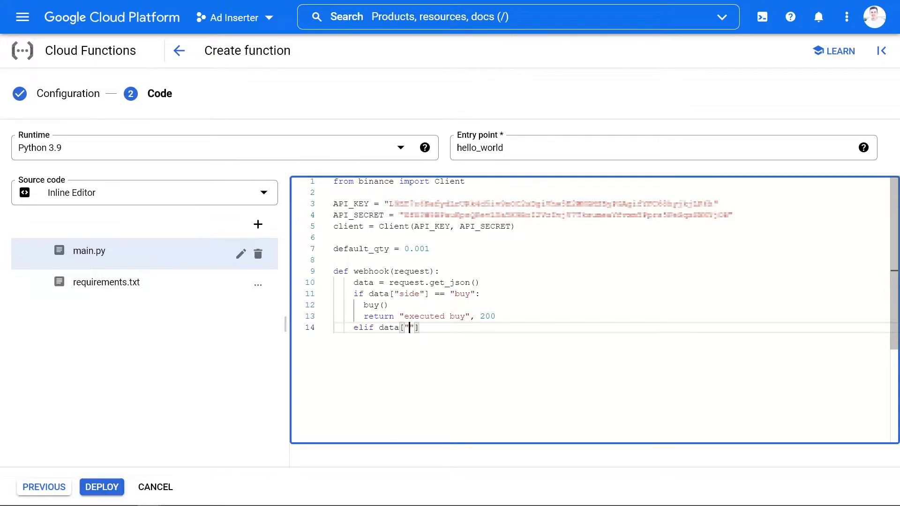
pyautogui.write('side"] ==')
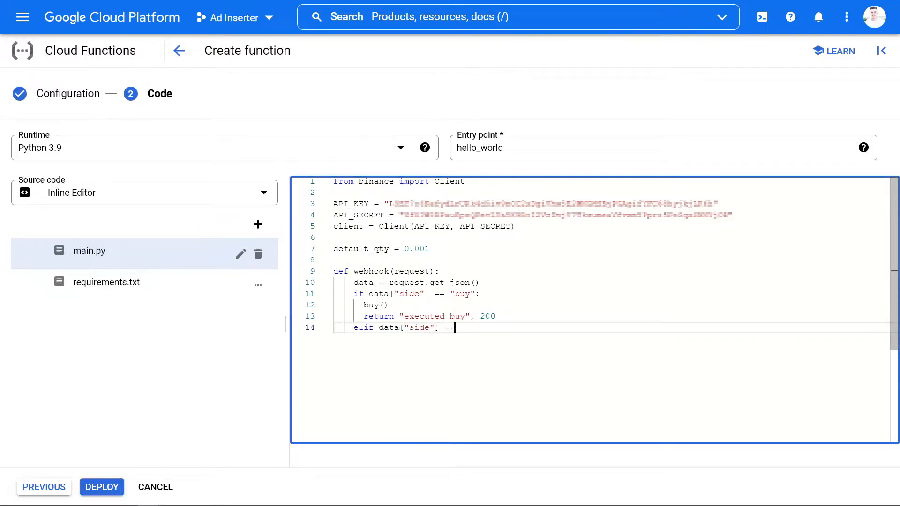
pyautogui.write('"sell":')
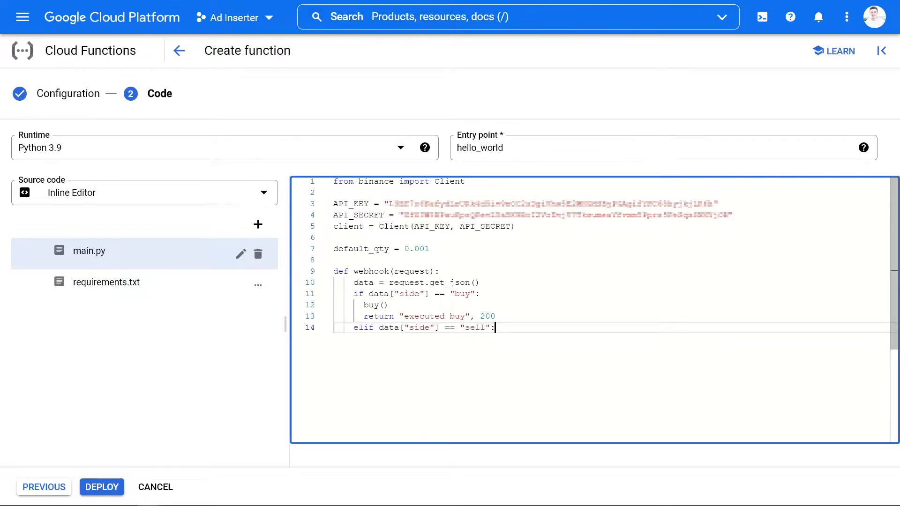
pyautogui.write('sell()')
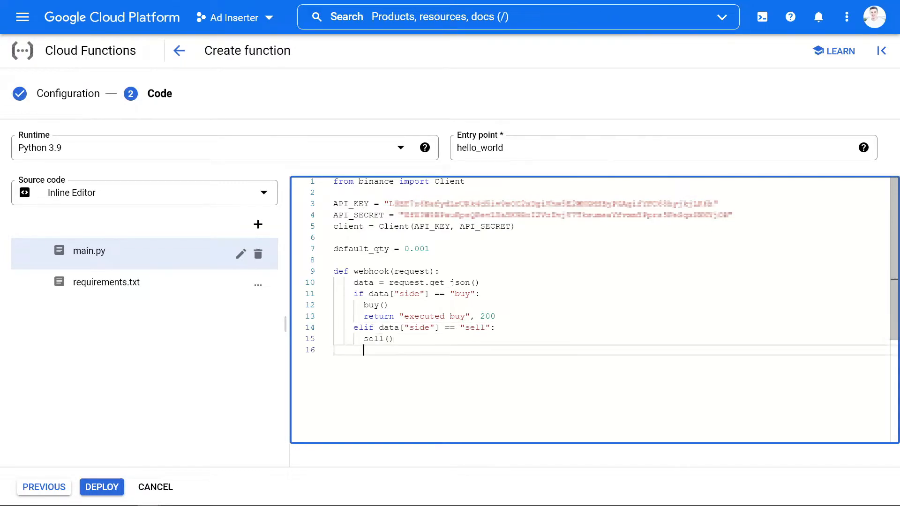
pyautogui.write('return "exec"')
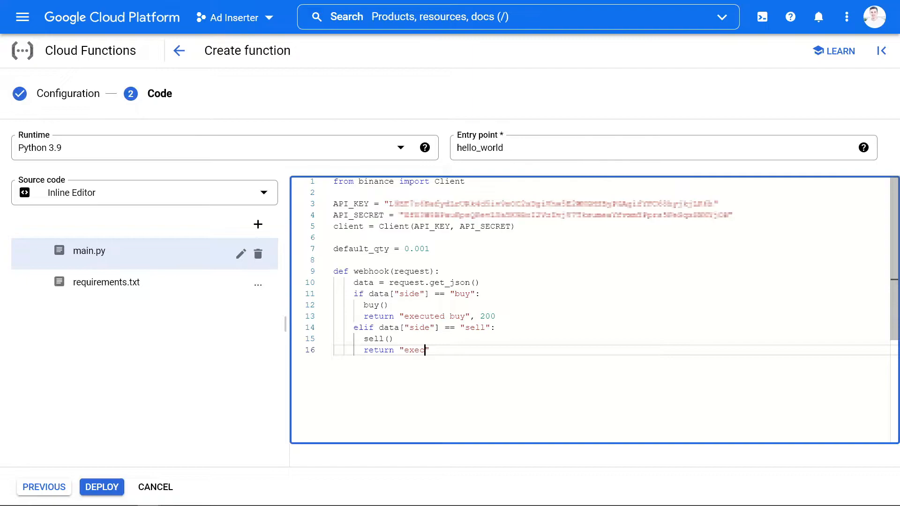
pyautogui.write('uted sell",')
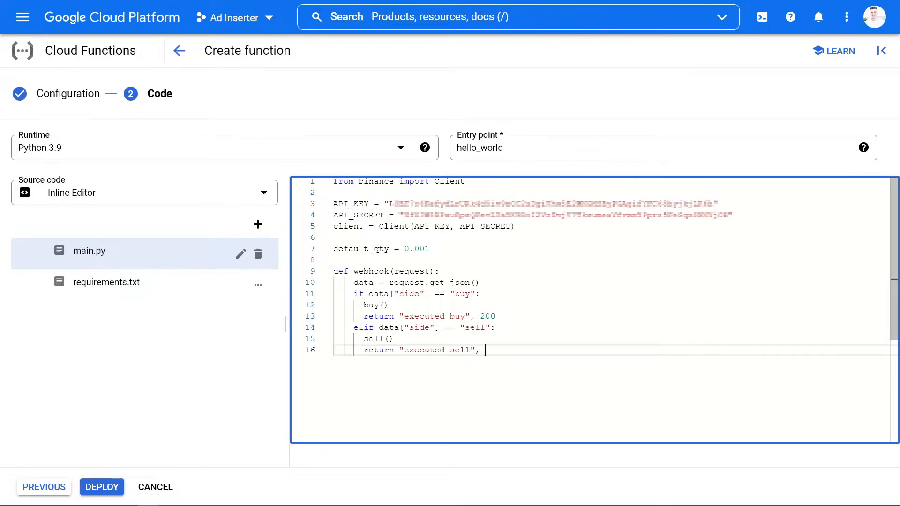
pyautogui.write('200')
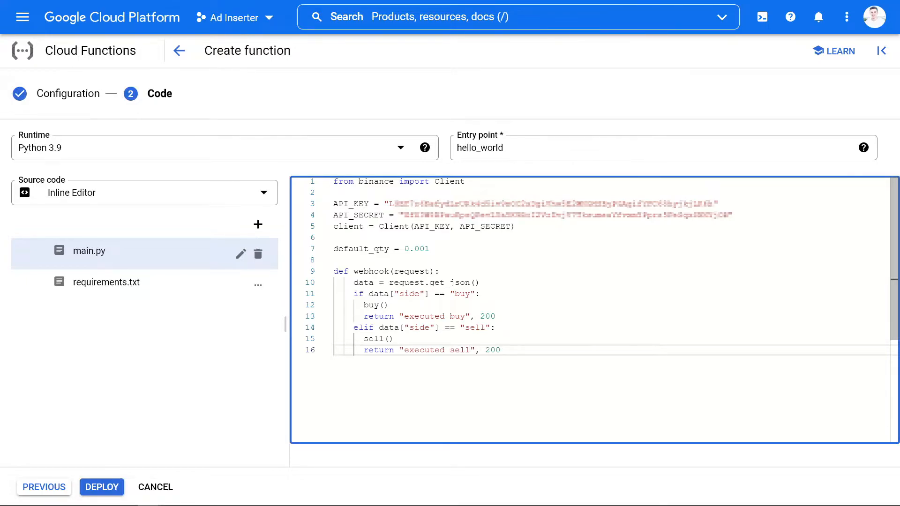
pyautogui.write('d')
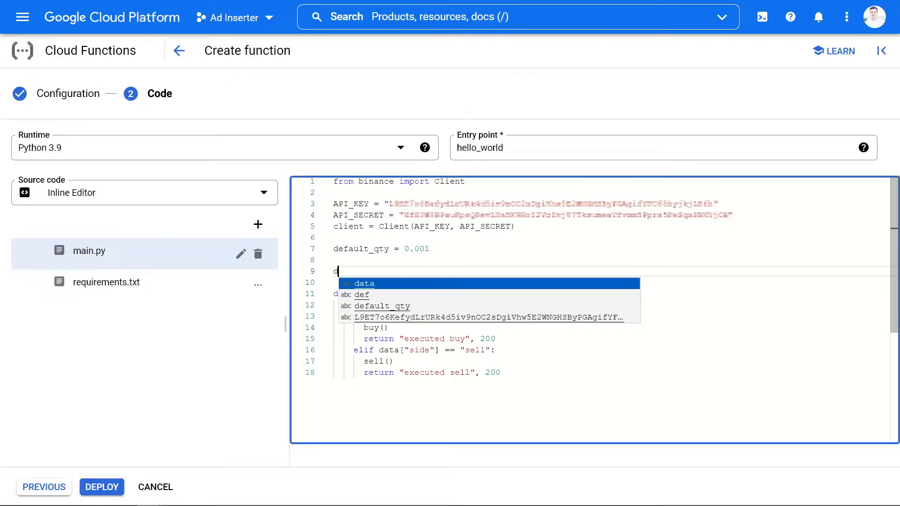
# Step: Define buy() placing a BTCBUSD market buy order for default_qty
pyautogui.write('ef buy()')
pyautogui.write('order =')
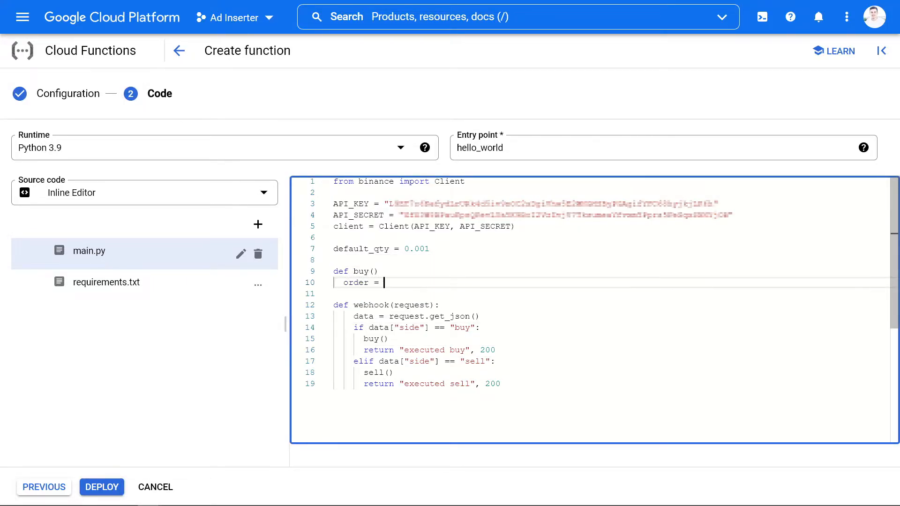
pyautogui.write('client.order')
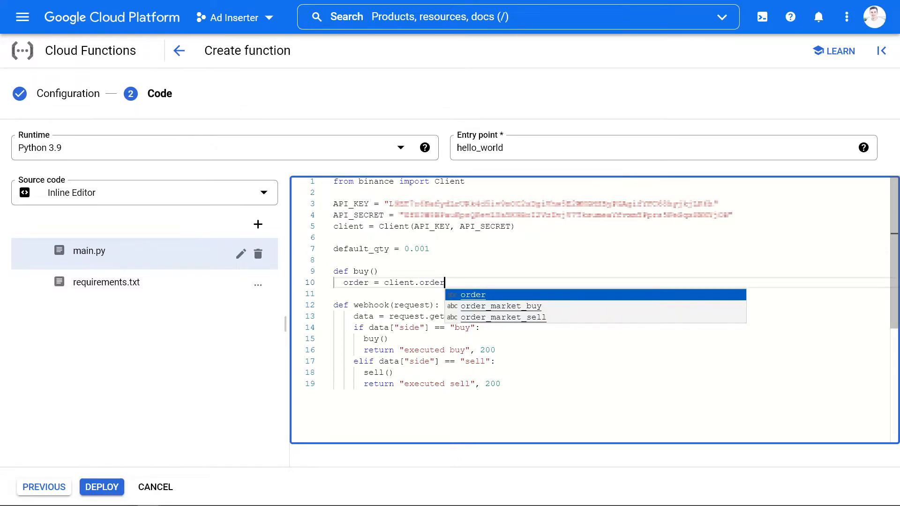
pyautogui.click(500, 307)
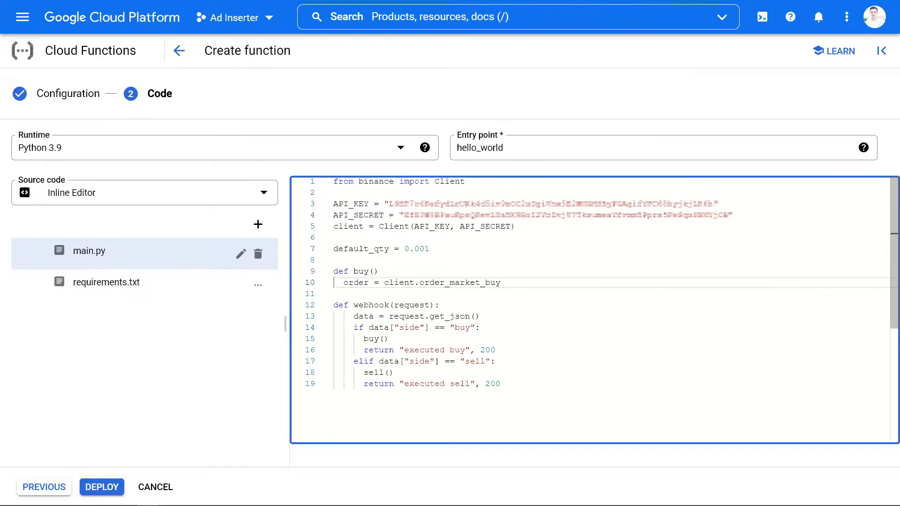
pyautogui.write('(symb')
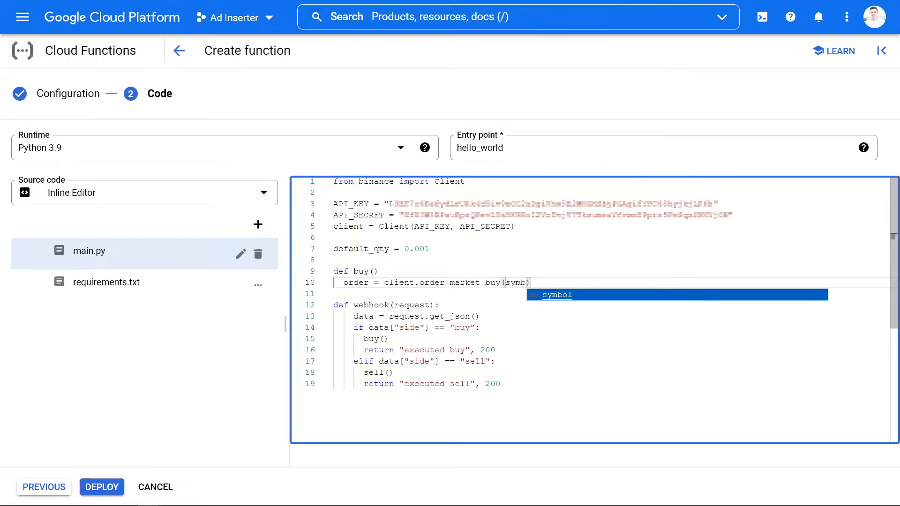
pyautogui.write("symbol='BTC'")
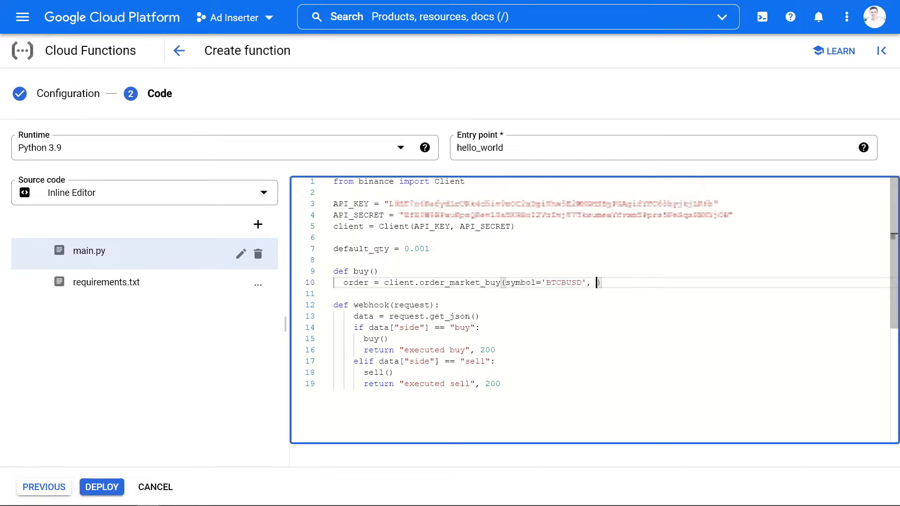
pyautogui.write('quantity = default_qty')
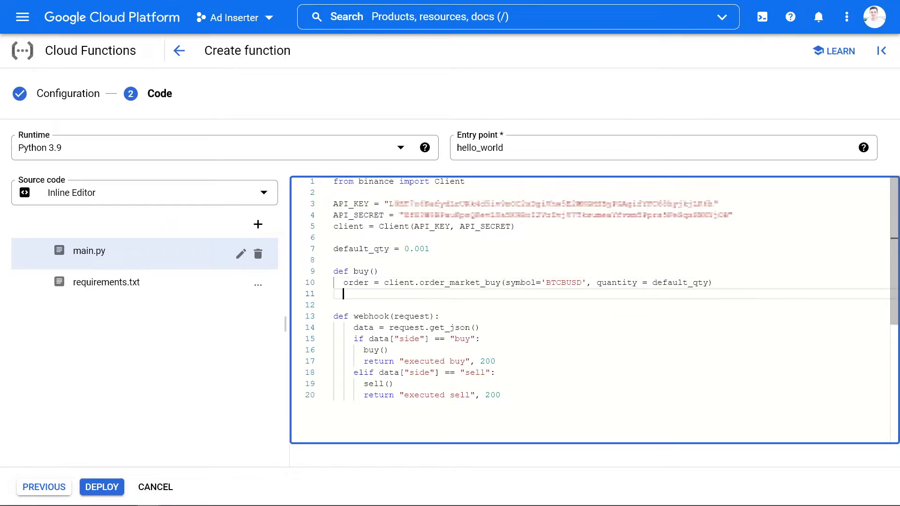
# Step: Define sell() placing a BTCBUSD market sell order for default_qty
pyautogui.write('def sell')
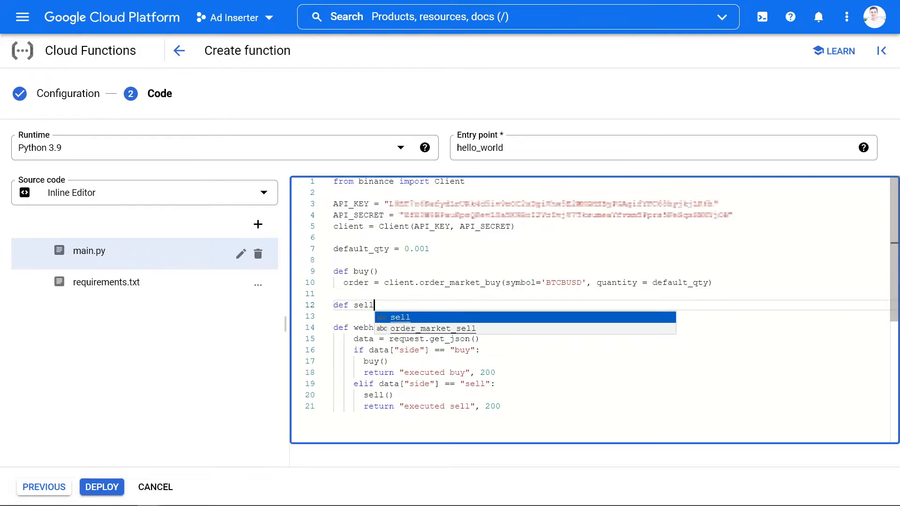
pyautogui.write('():')
pyautogui.click(608, 316)
pyautogui.write('order = client')
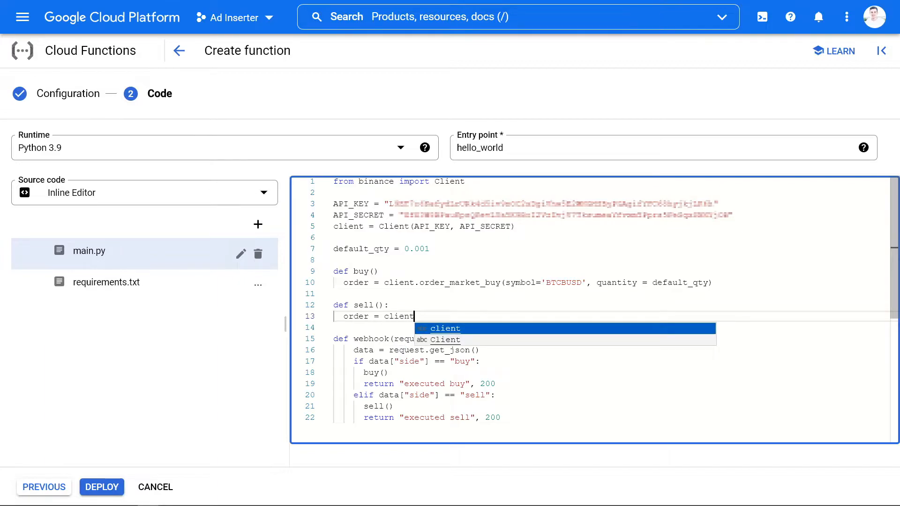
pyautogui.write('.order_market_sell(s')
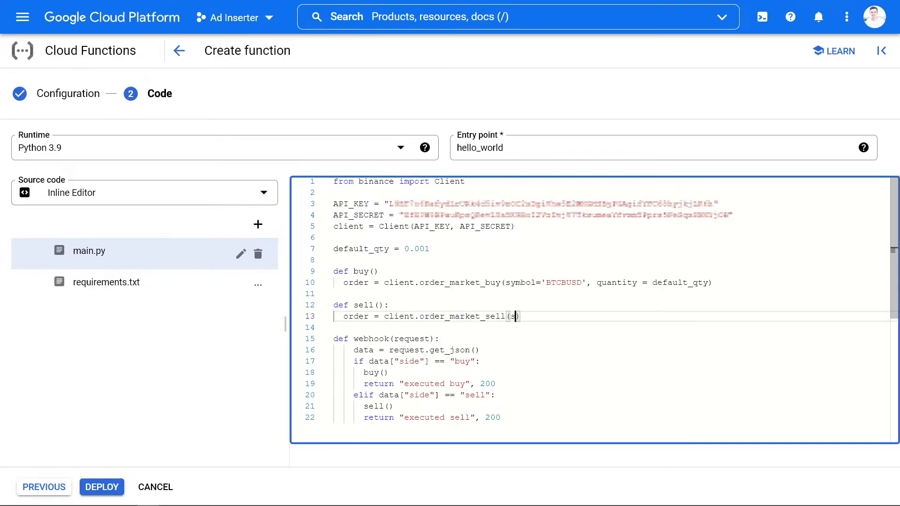
pyautogui.write("symbol='")
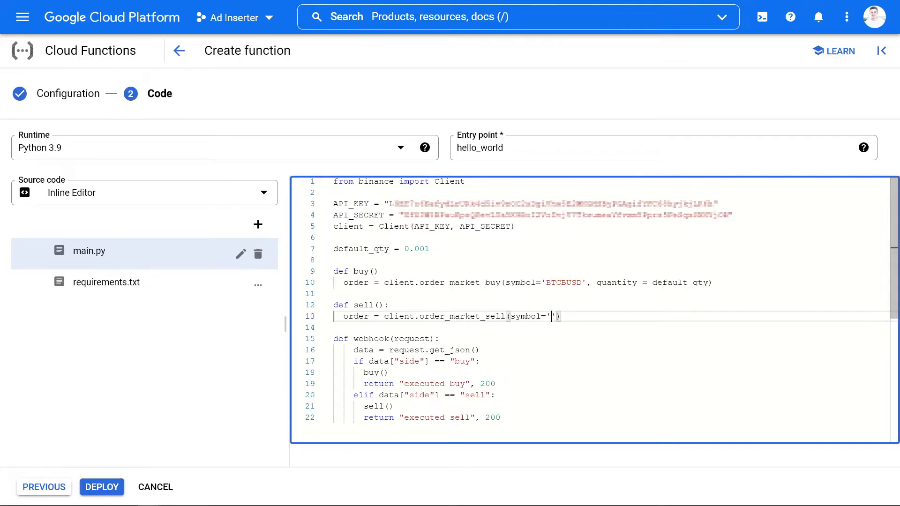
pyautogui.write('BTCBUSD')
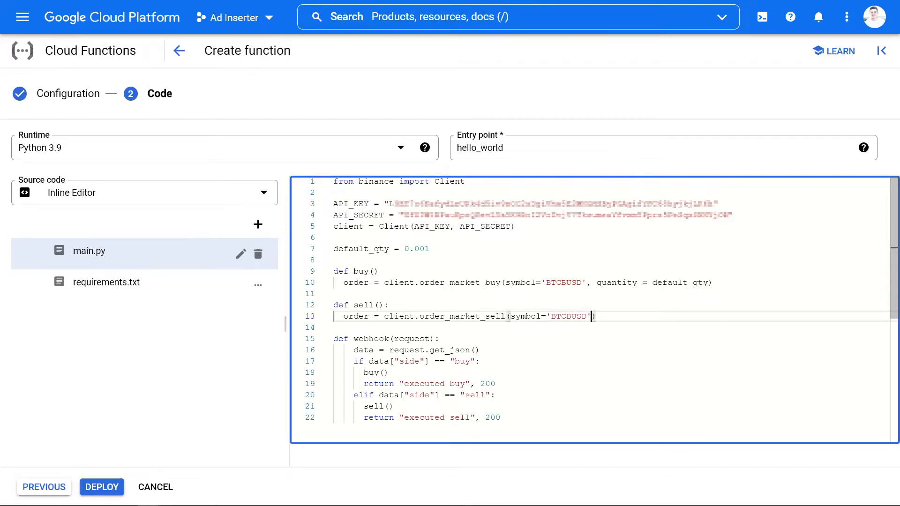
pyautogui.write(', quantity')
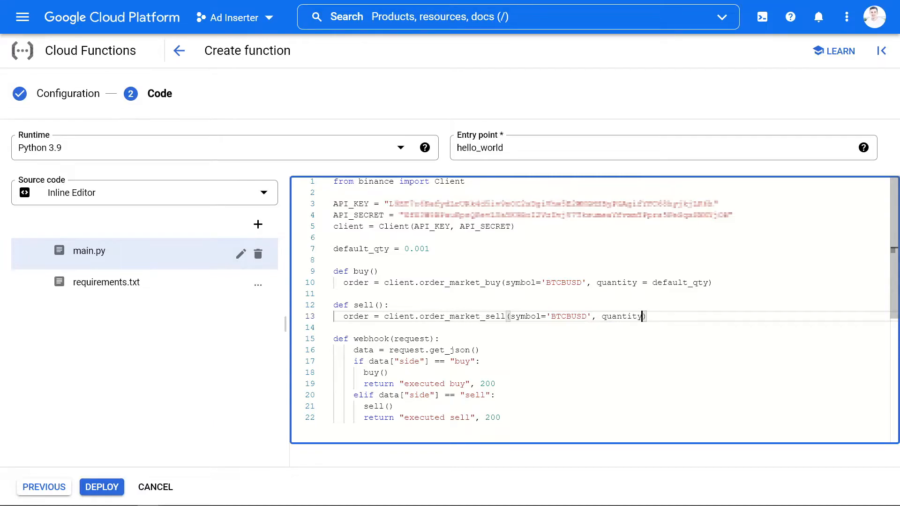
pyautogui.write('= default_qty')
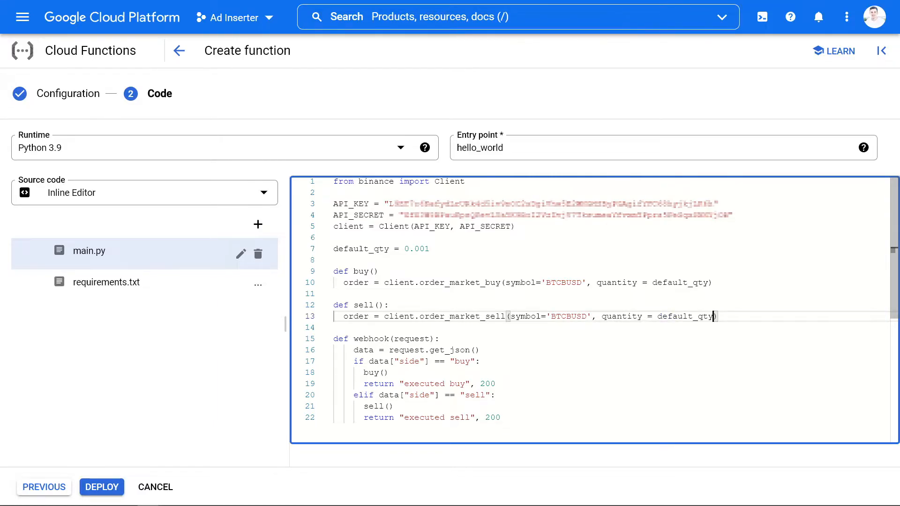
# Step: Replace the hello_world entry point with webhook and return to TradingView
pyautogui.tripleClick(480, 147)
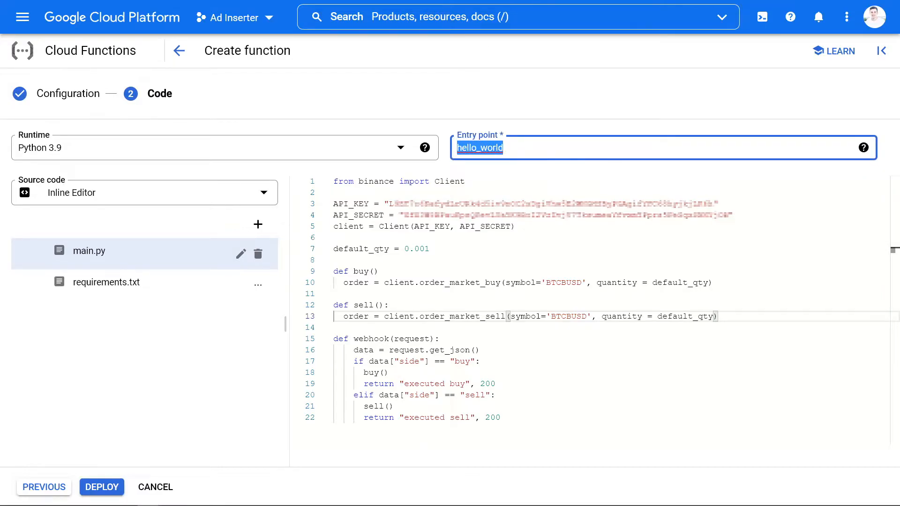
pyautogui.write('webhoo')
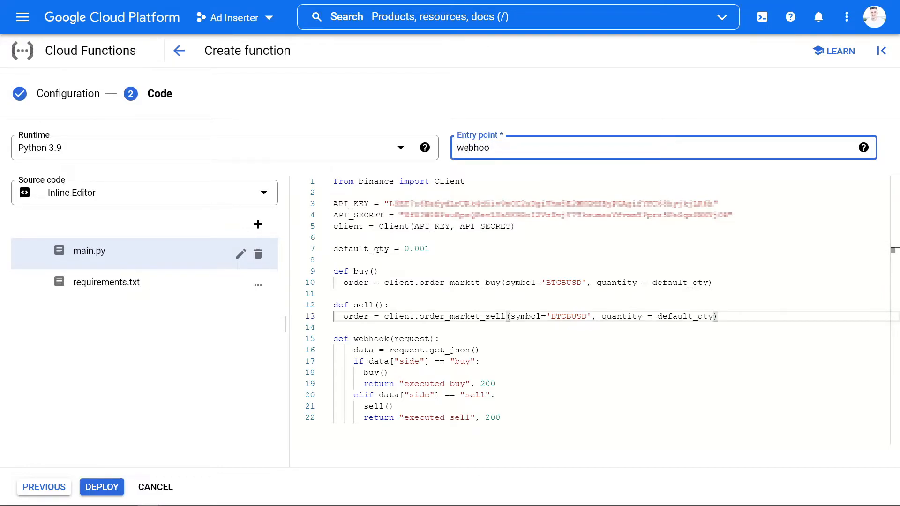
pyautogui.write('k')
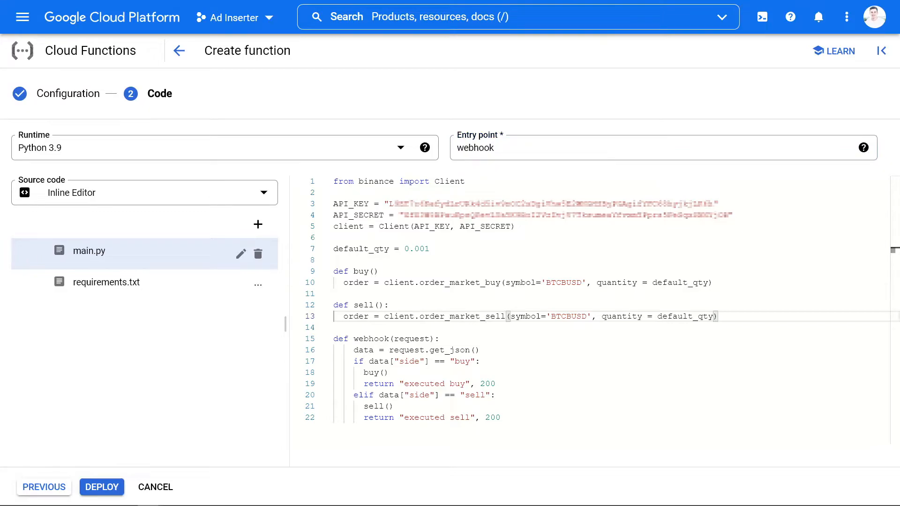
pyautogui.click(102, 487)
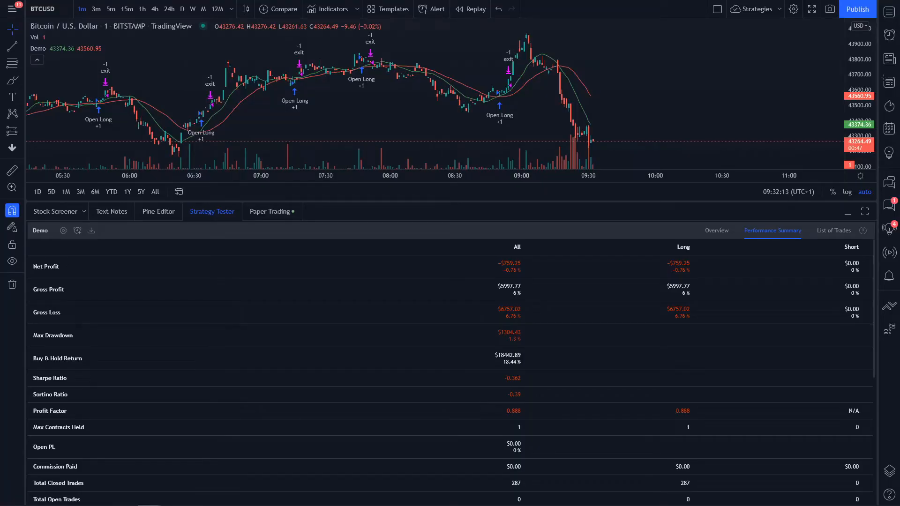
pyautogui.moveTo(78, 230)
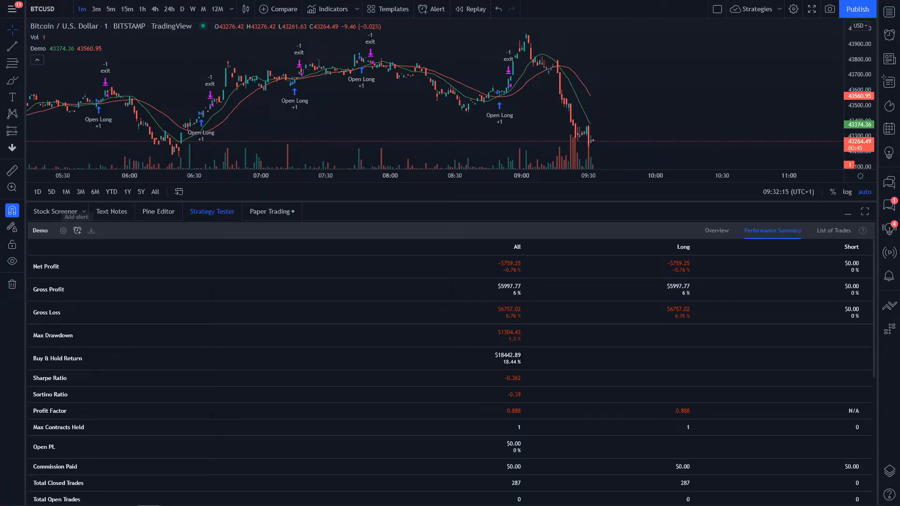
# Step: Create an alert for the Demo strategy and select its default message
pyautogui.click(77, 230)
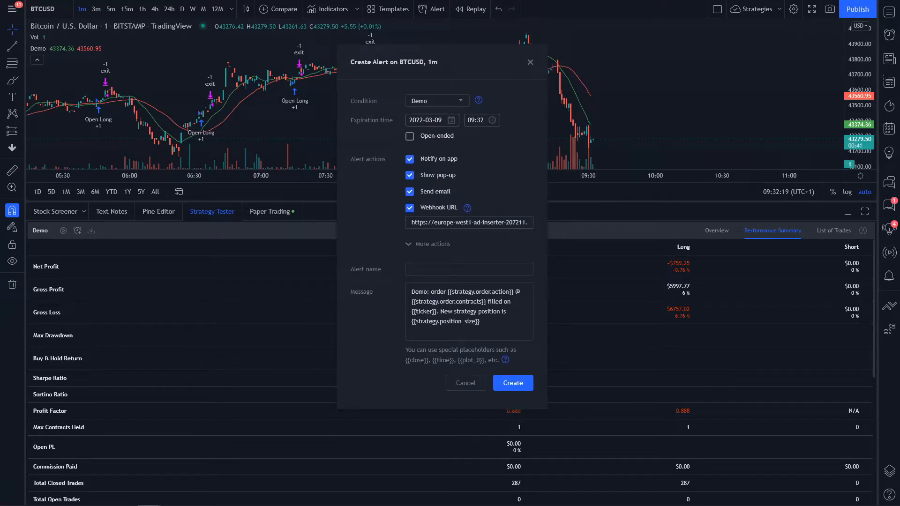
pyautogui.tripleClick(469, 222)
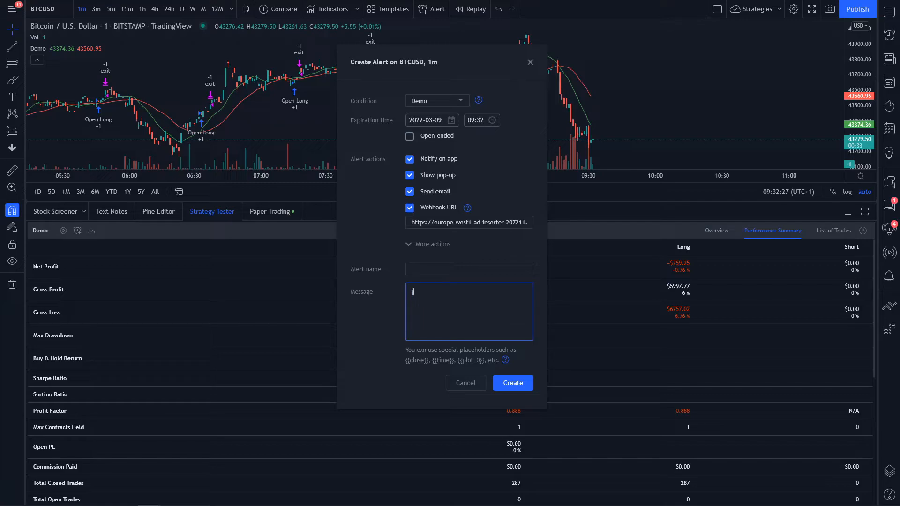
# Step: Enter the alert message { "side": {{strategy.order.action}} }
pyautogui.write('{')
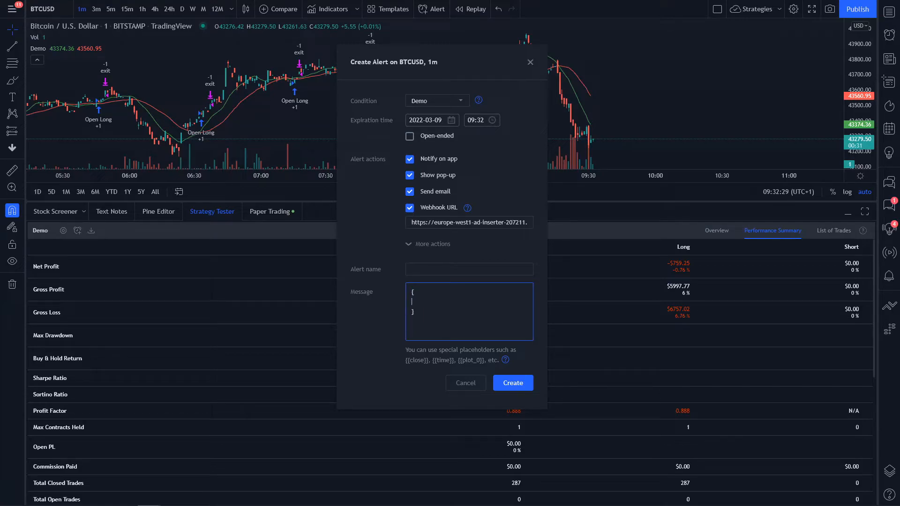
pyautogui.write('"side"')
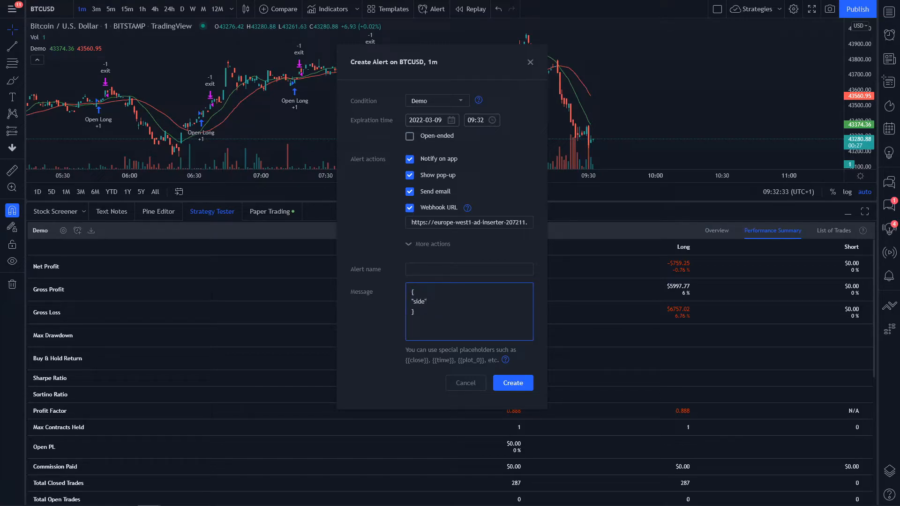
pyautogui.write('":')
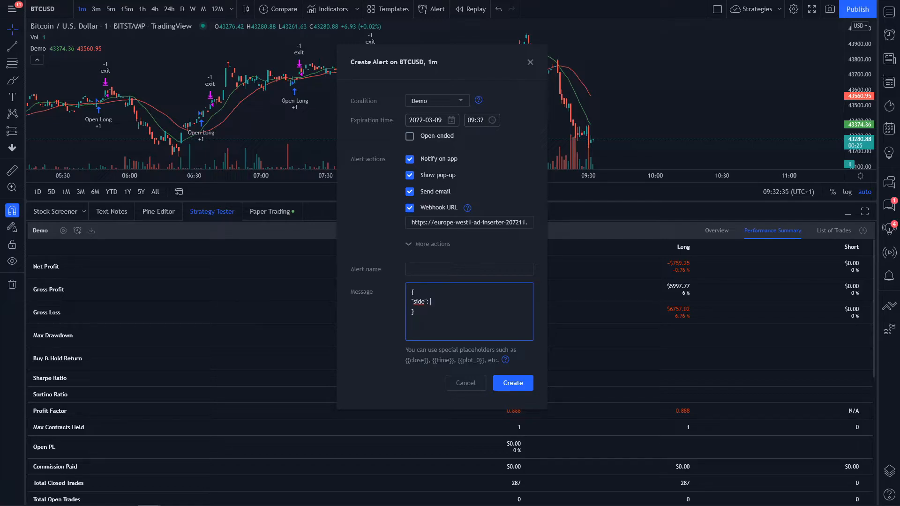
pyautogui.write('{{stra')
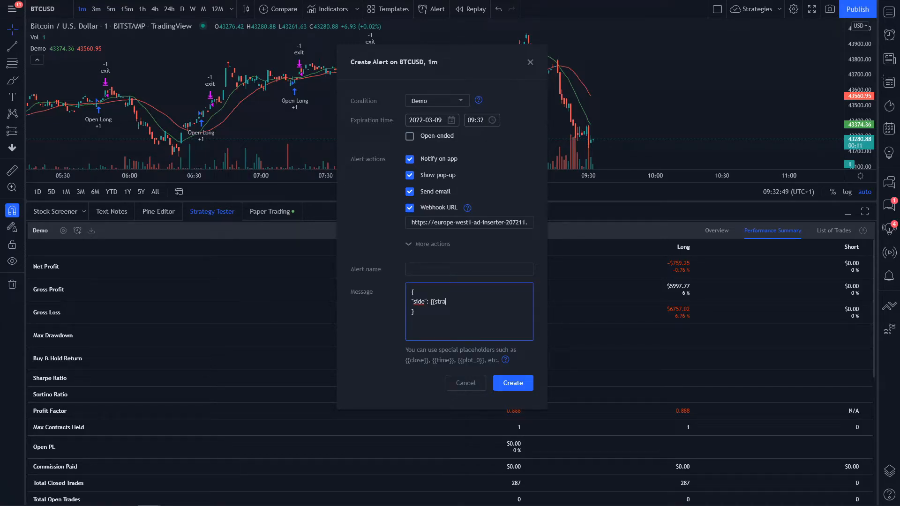
pyautogui.write('tegy.order.action')
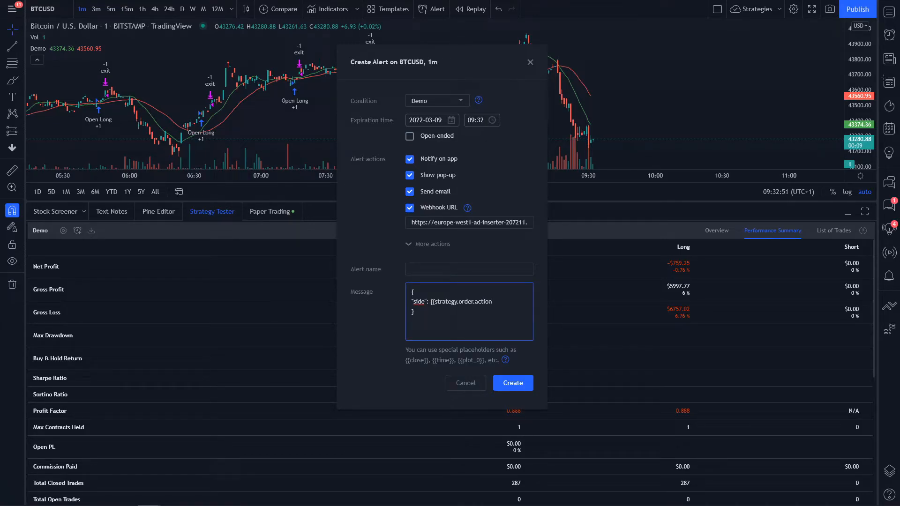
pyautogui.write('}}')
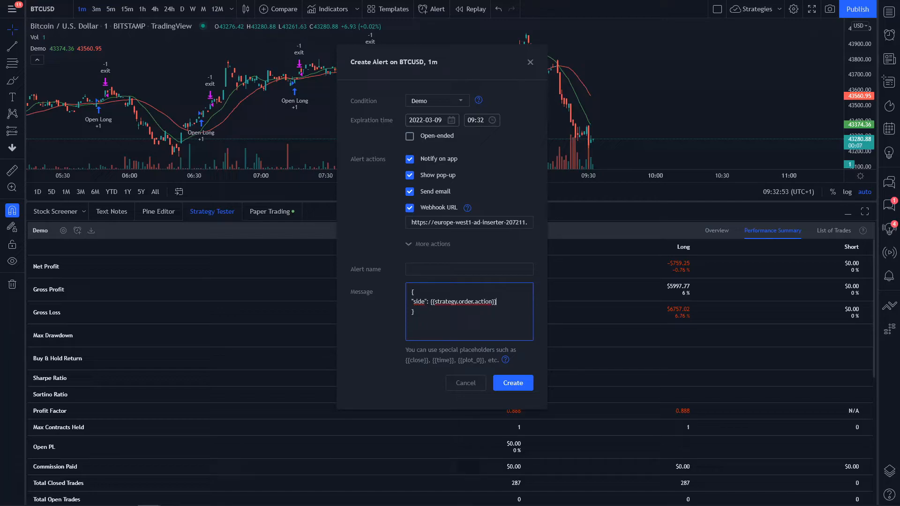